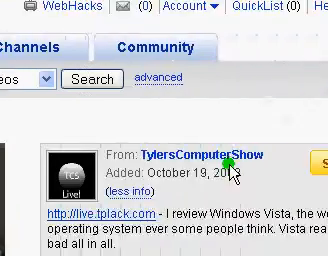
pyautogui.scroll(-3)
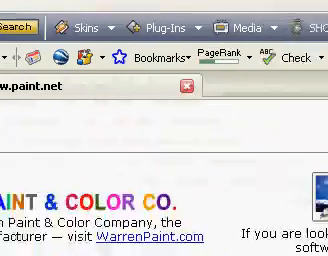
pyautogui.scroll(-3)
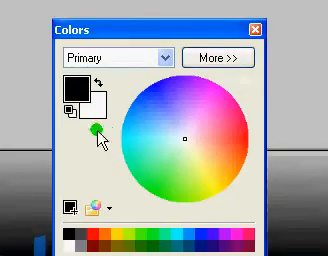
# - Expand the Colors window with More >> to reveal RGB, Hex, HSV and Alpha controls
pyautogui.click(219, 56)
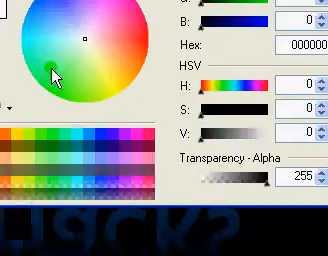